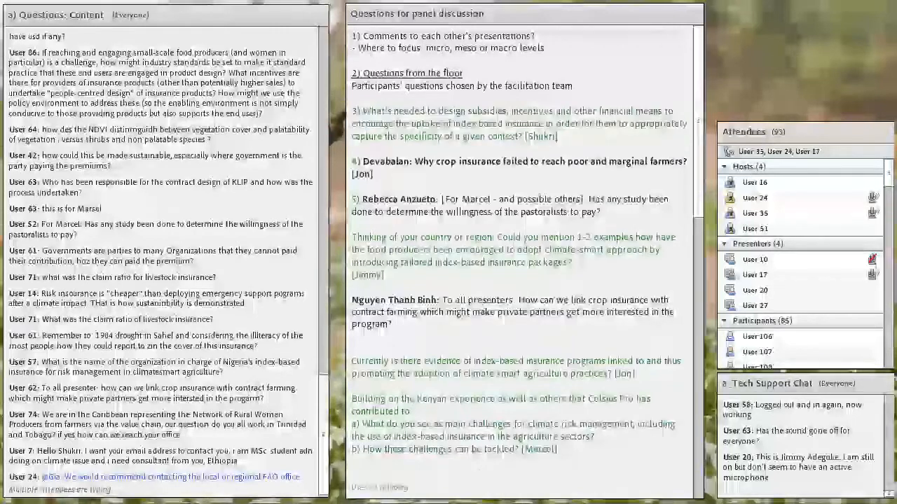
scroll(down, 3)
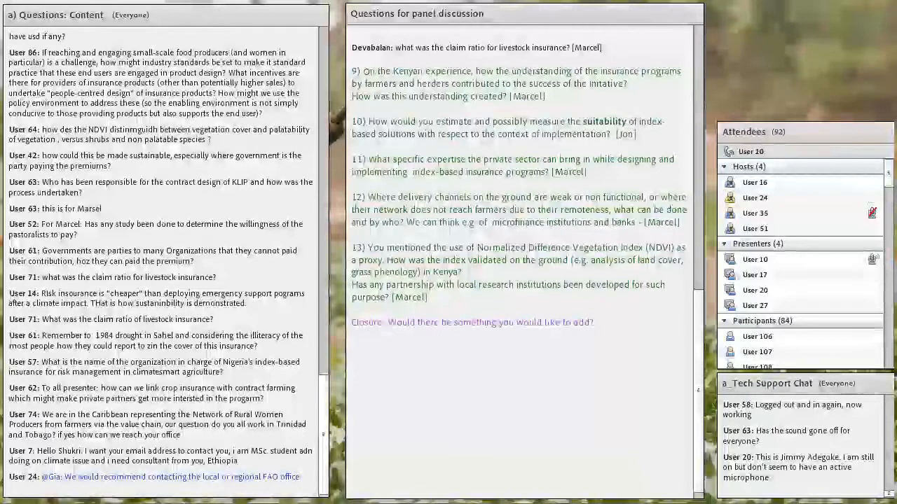
scroll(down, 3)
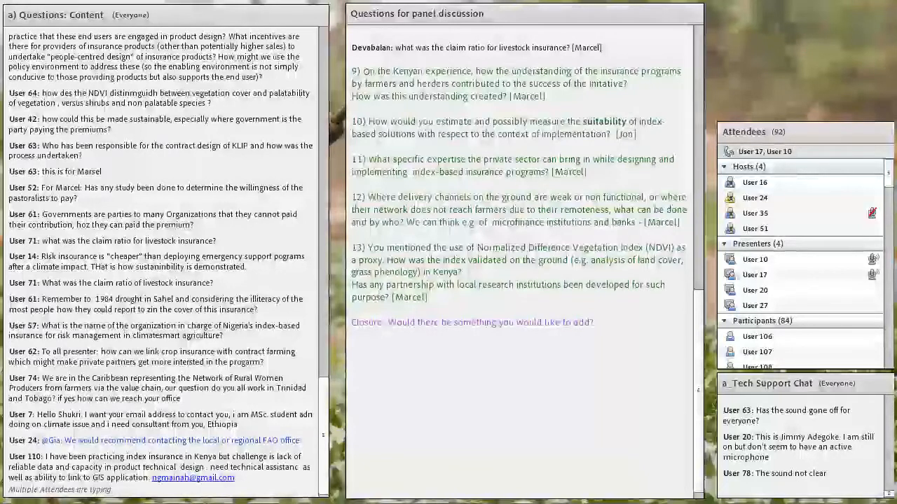
scroll(down, 3)
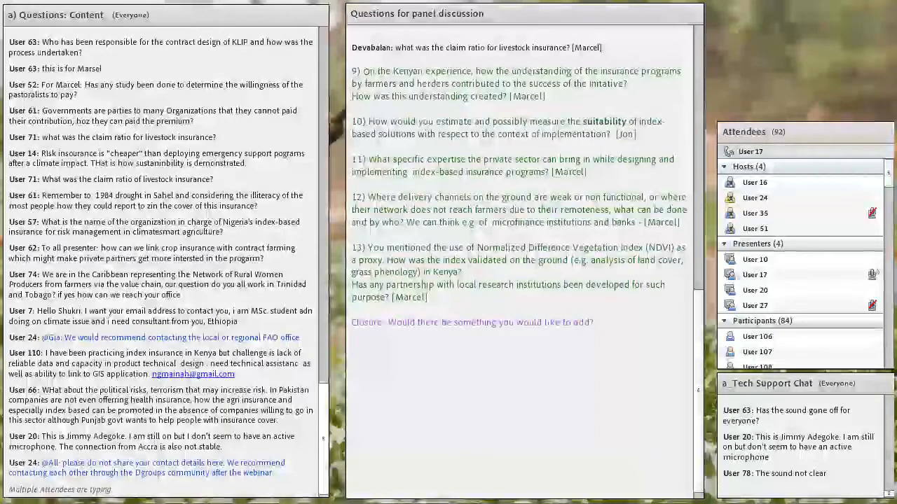
scroll(down, 3)
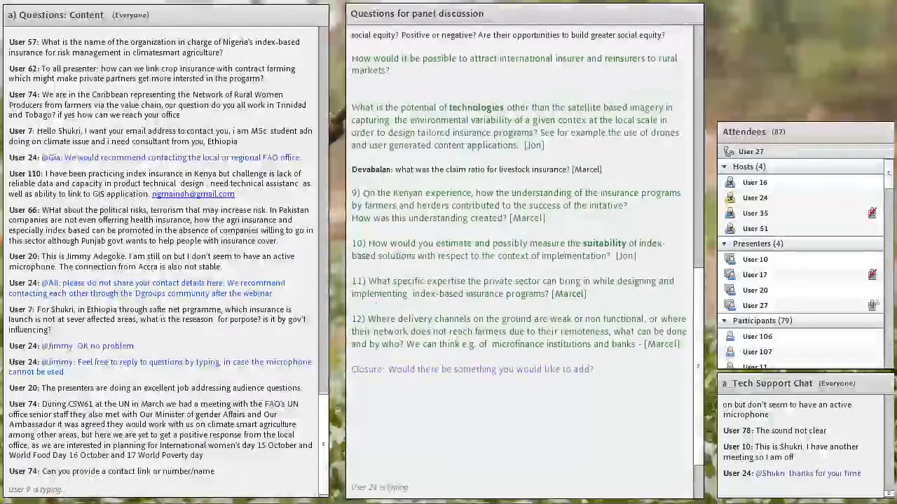
scroll(up, 3)
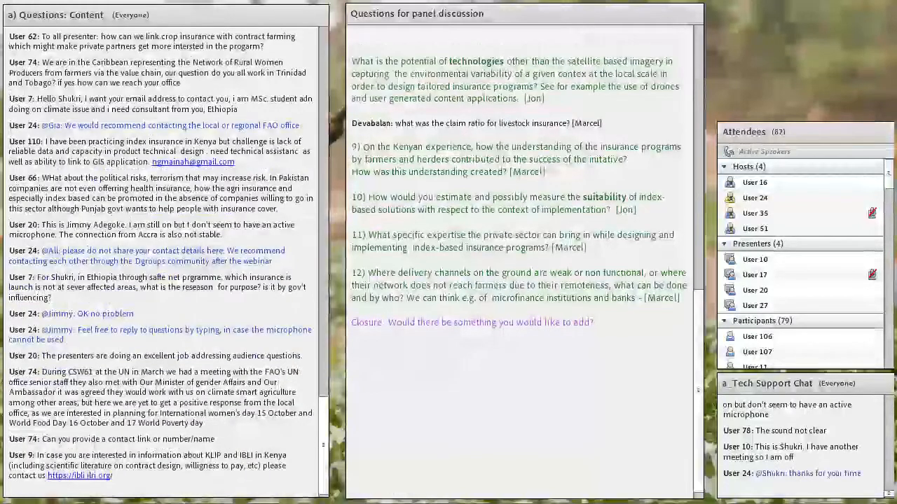
scroll(down, 3)
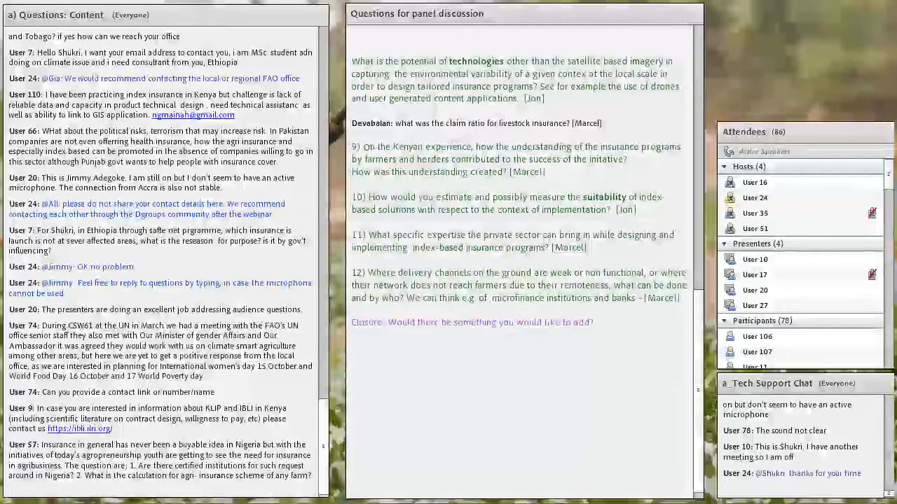
scroll(up, 3)
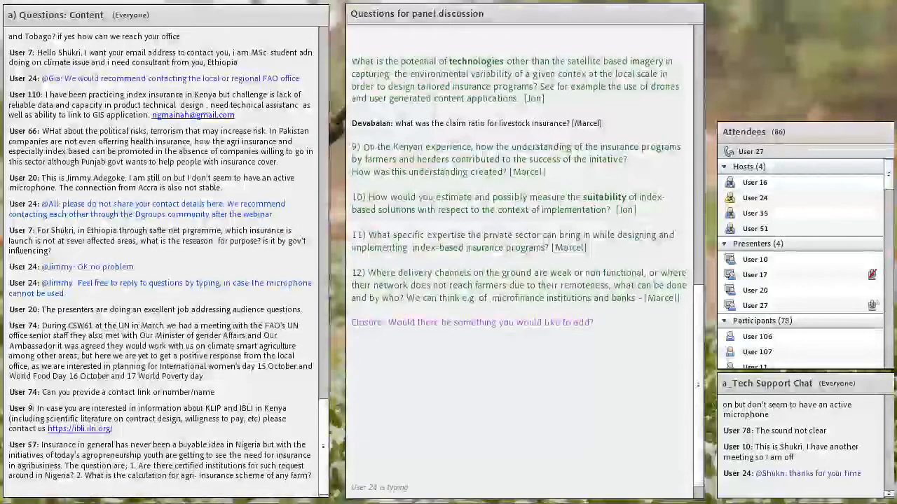
scroll(up, 3)
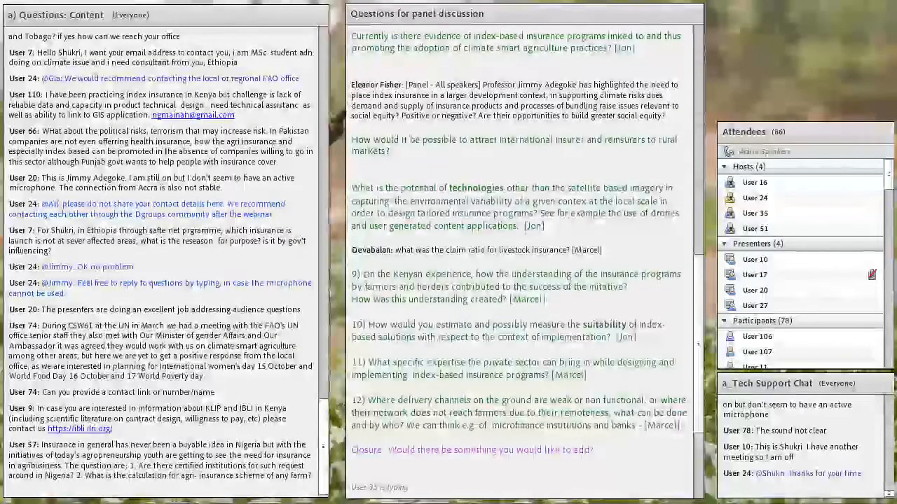
scroll(down, 3)
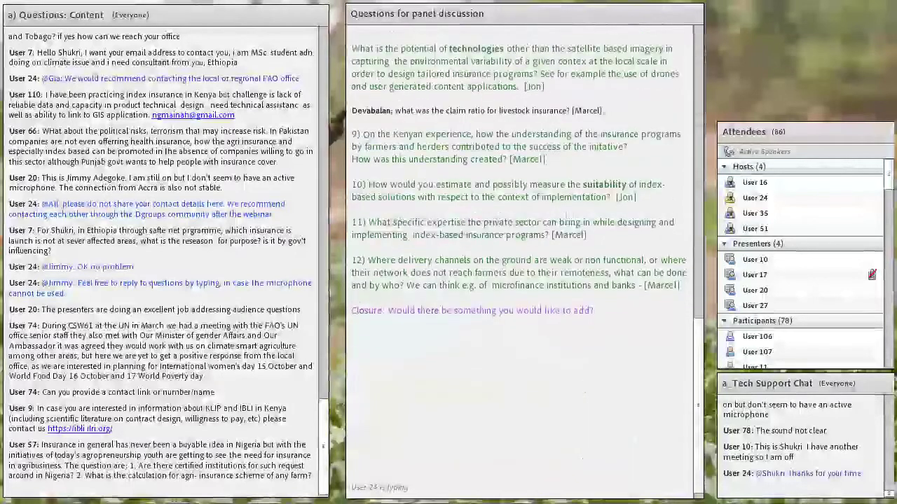